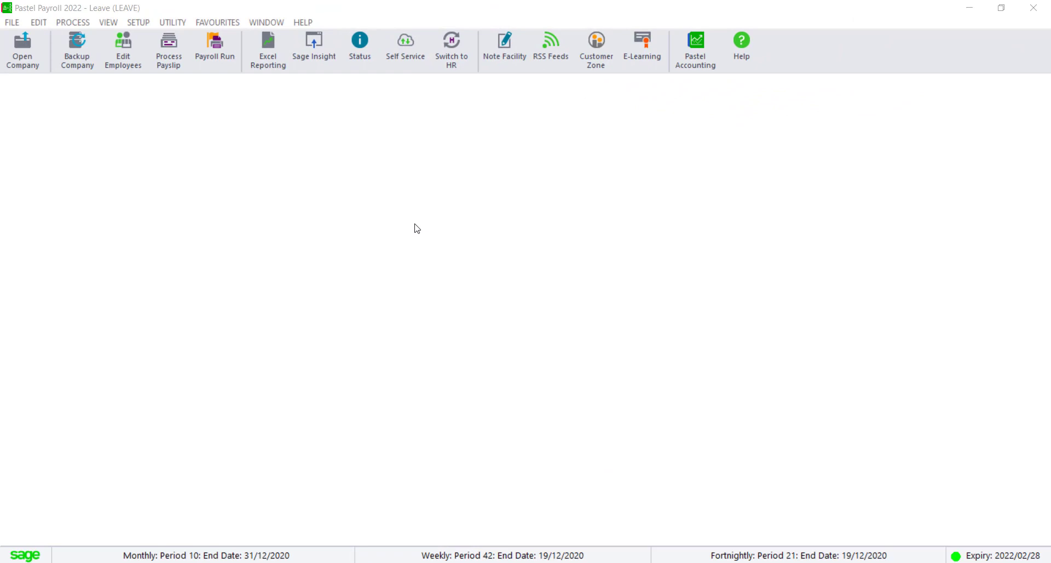
Review the company parameters in the setup options and close them
click(138, 22)
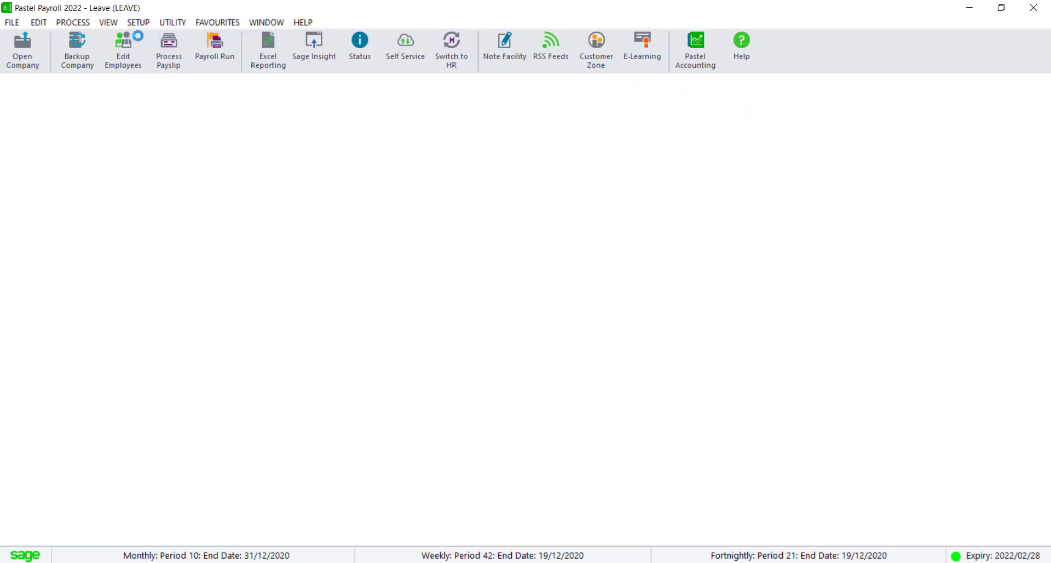
click(138, 22)
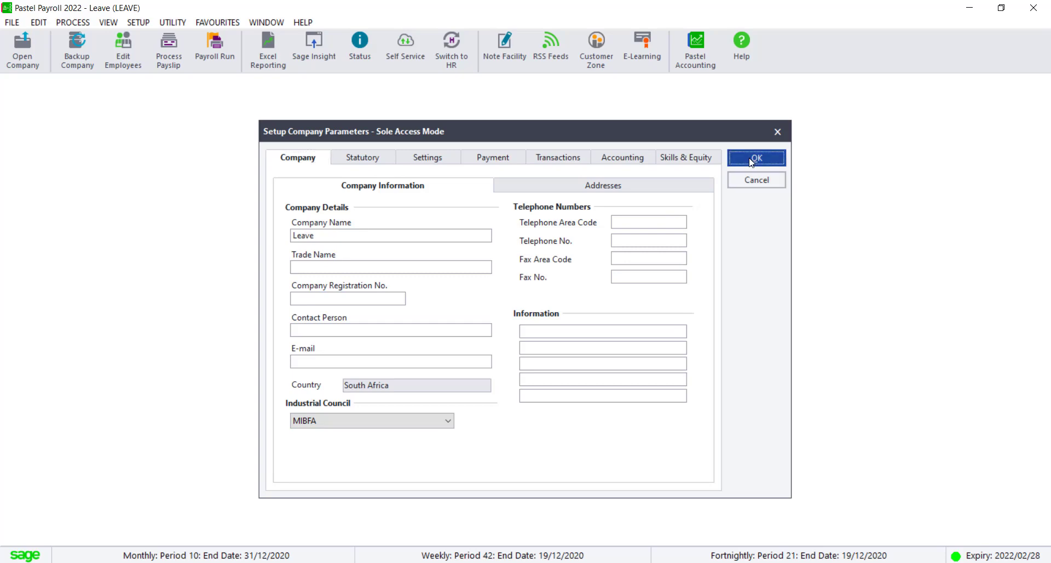
click(756, 158)
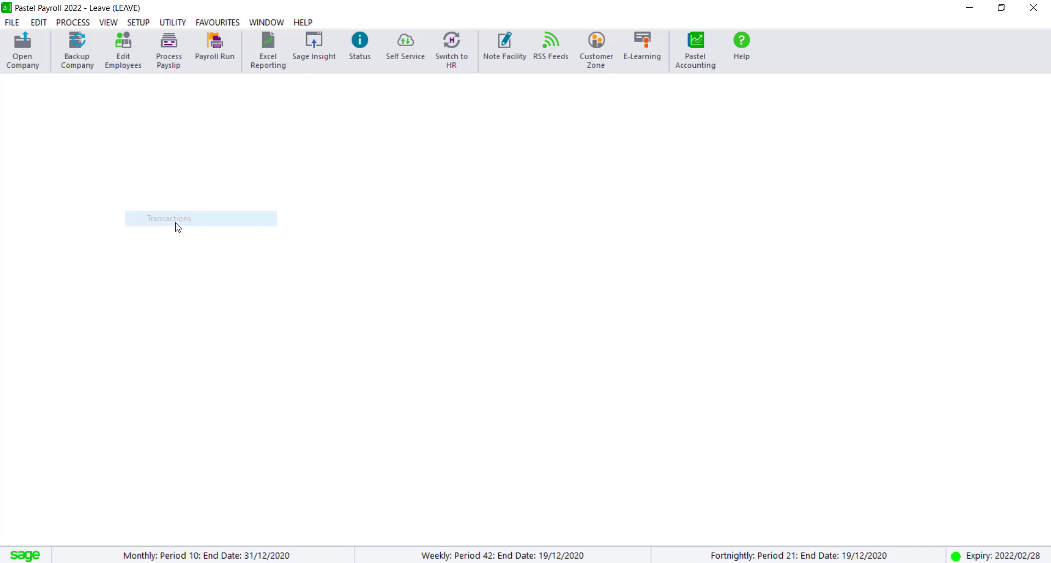
Check the transaction setup, then bring up payslip processing for employee 011
click(169, 218)
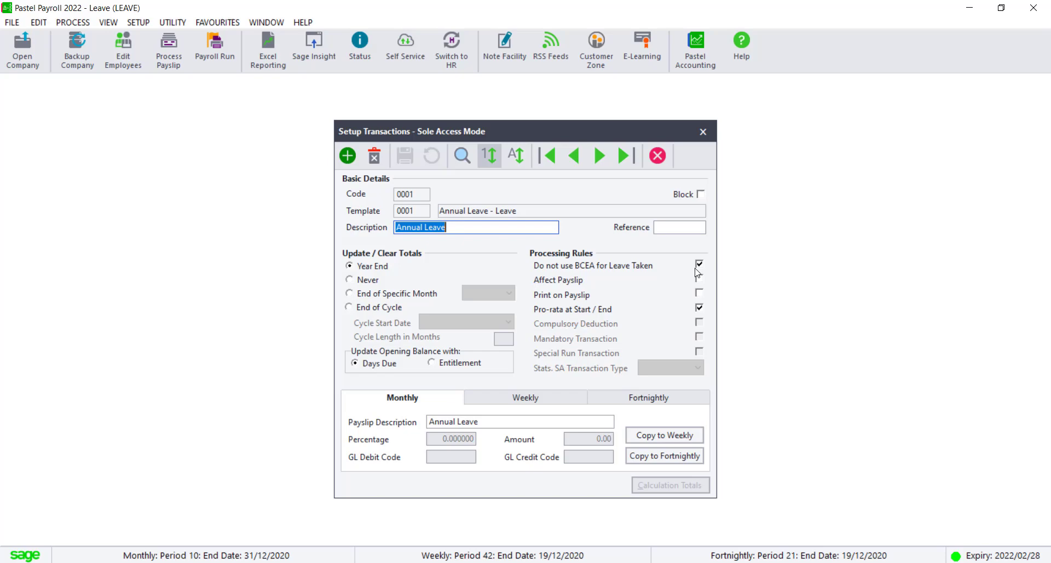
mouse_move(702, 131)
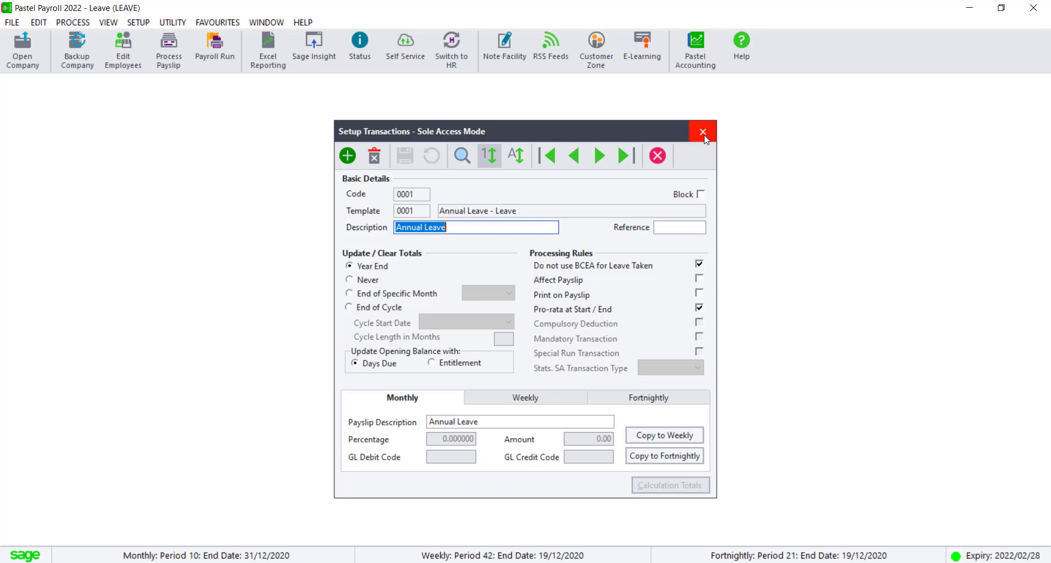
click(702, 131)
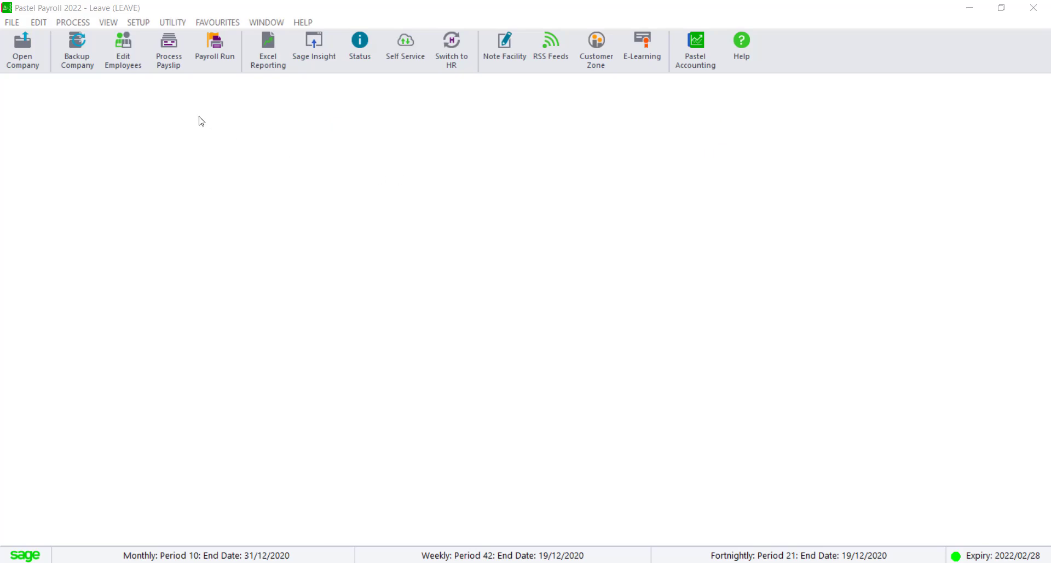
click(168, 49)
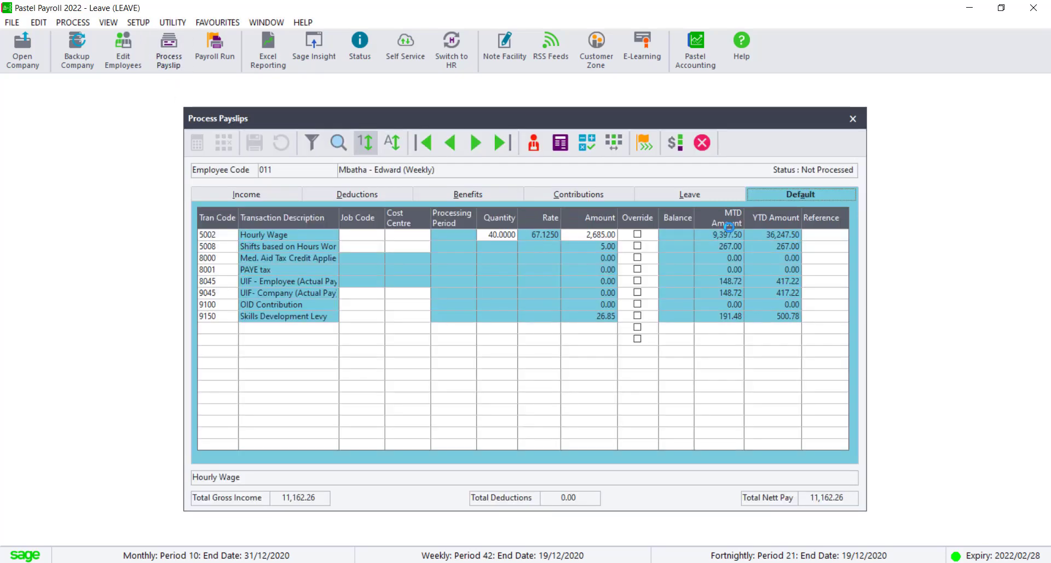
mouse_move(725, 191)
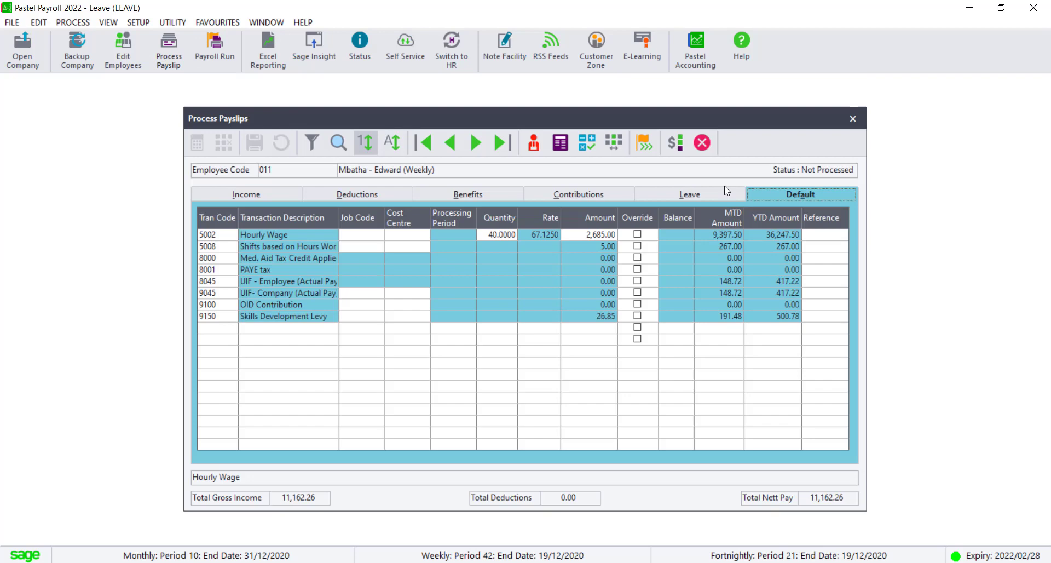
mouse_move(408, 291)
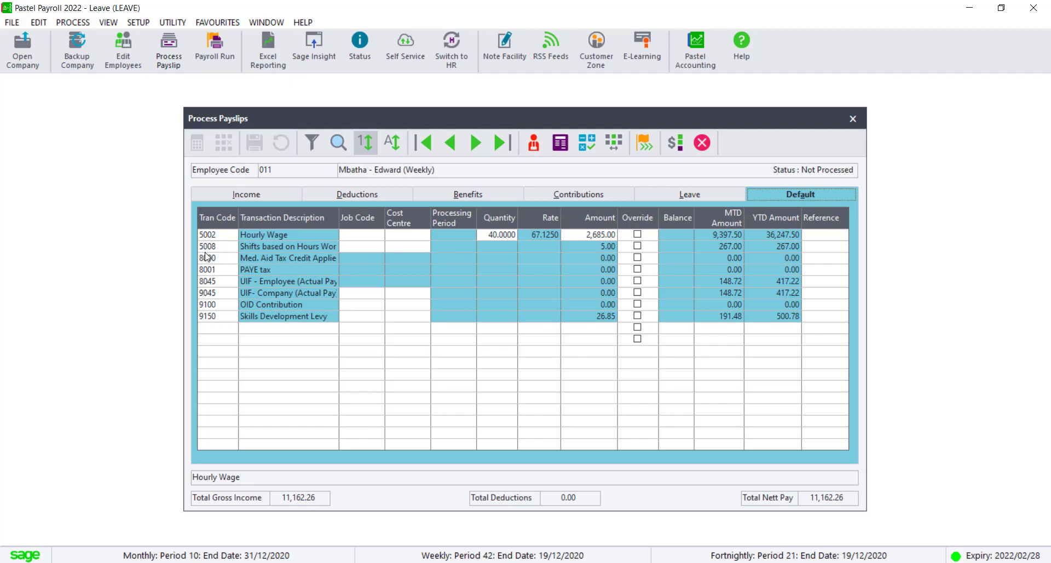
mouse_move(218, 251)
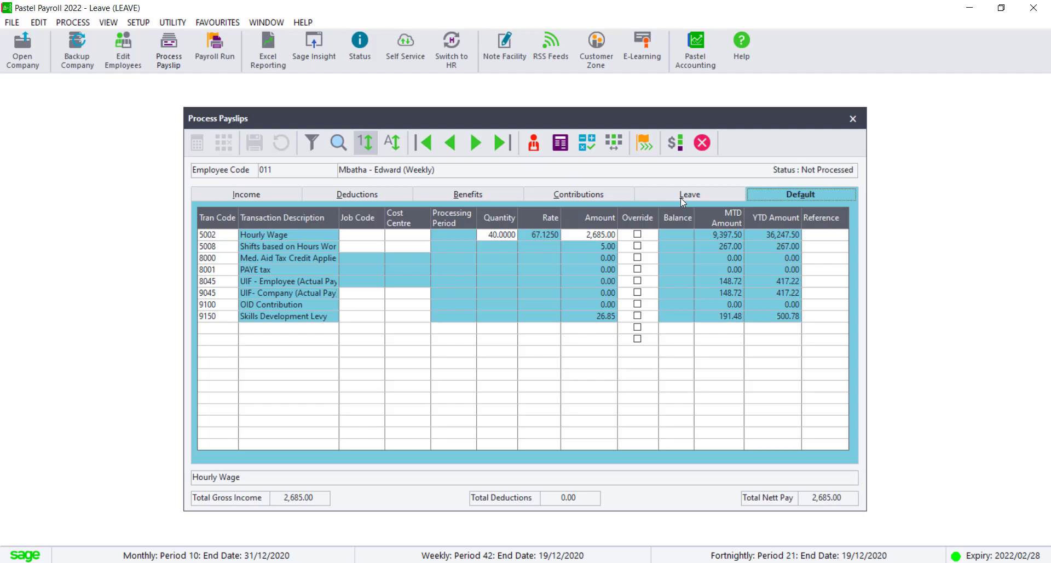
Add a new Annual Leave (0001) line on the employee's Leave tab
click(689, 194)
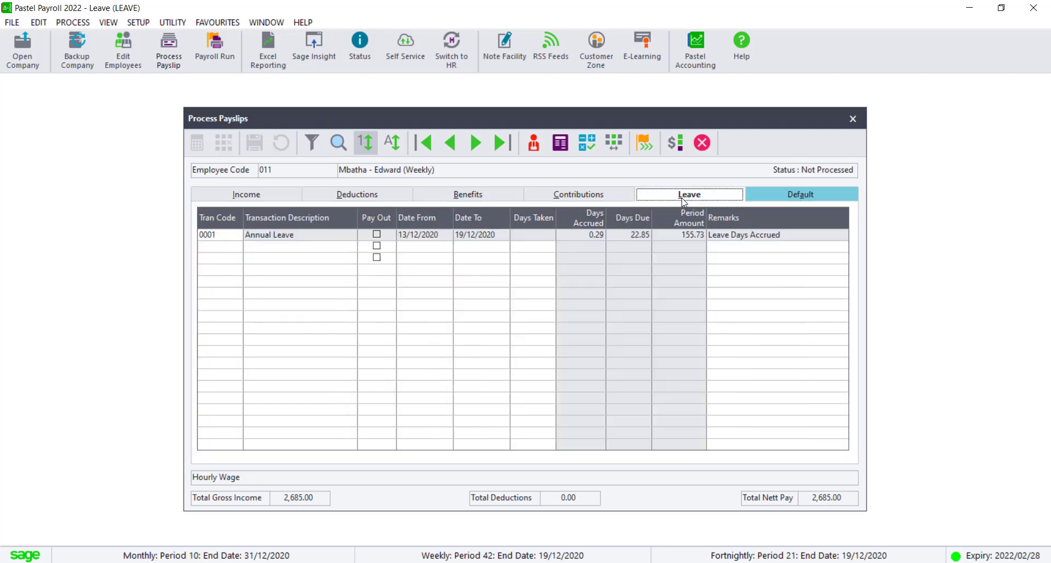
click(218, 245)
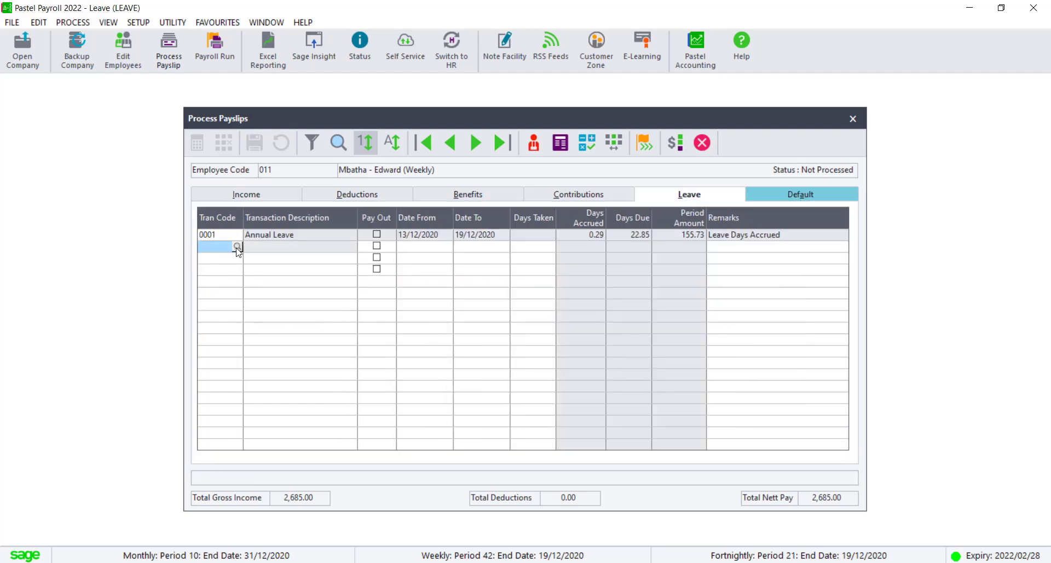
click(236, 245)
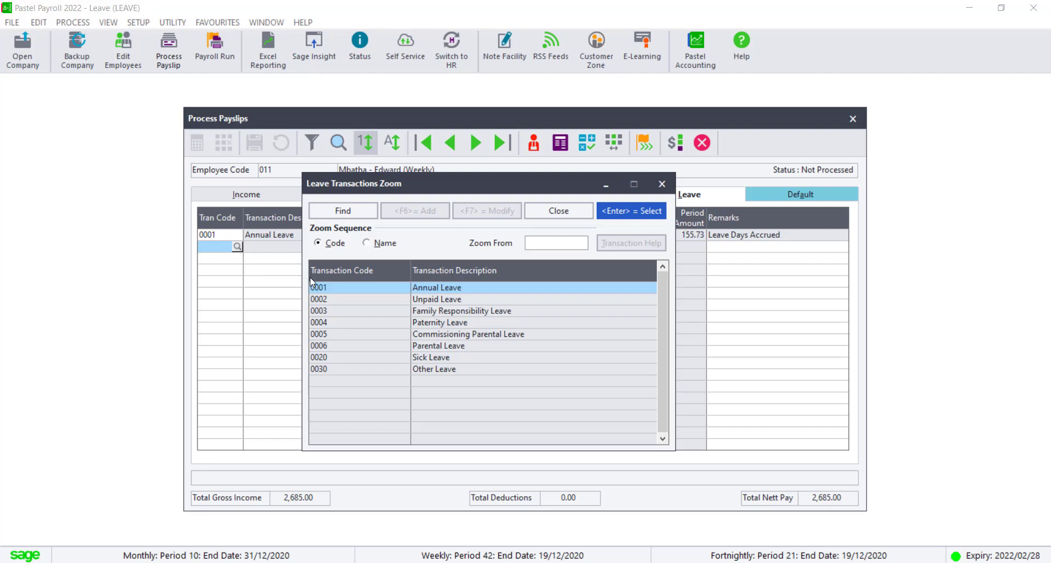
click(630, 210)
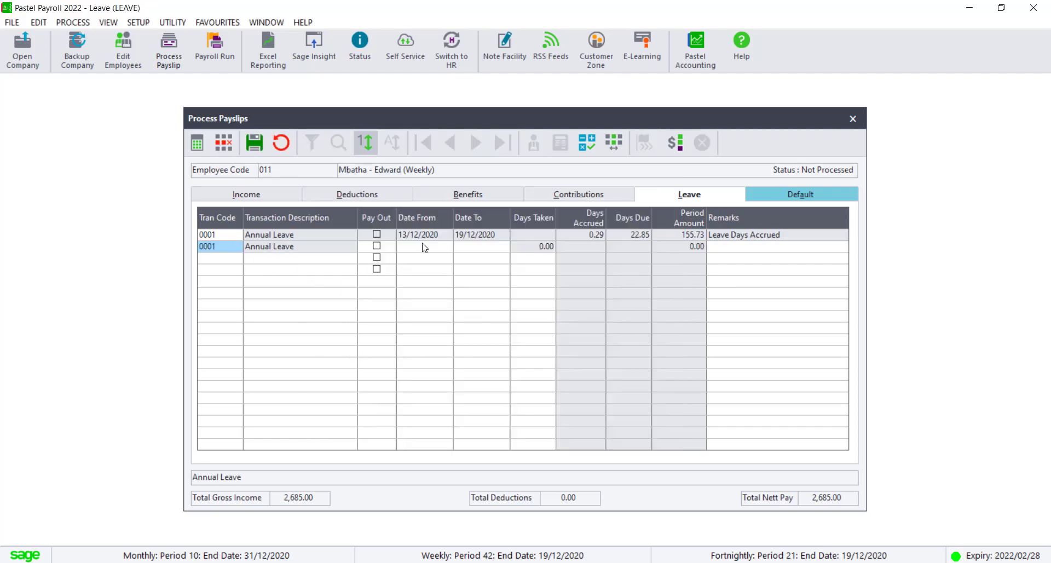
Set the leave dates from 16/12/2020 to 08/01/2021 using the calendar pickers
click(422, 246)
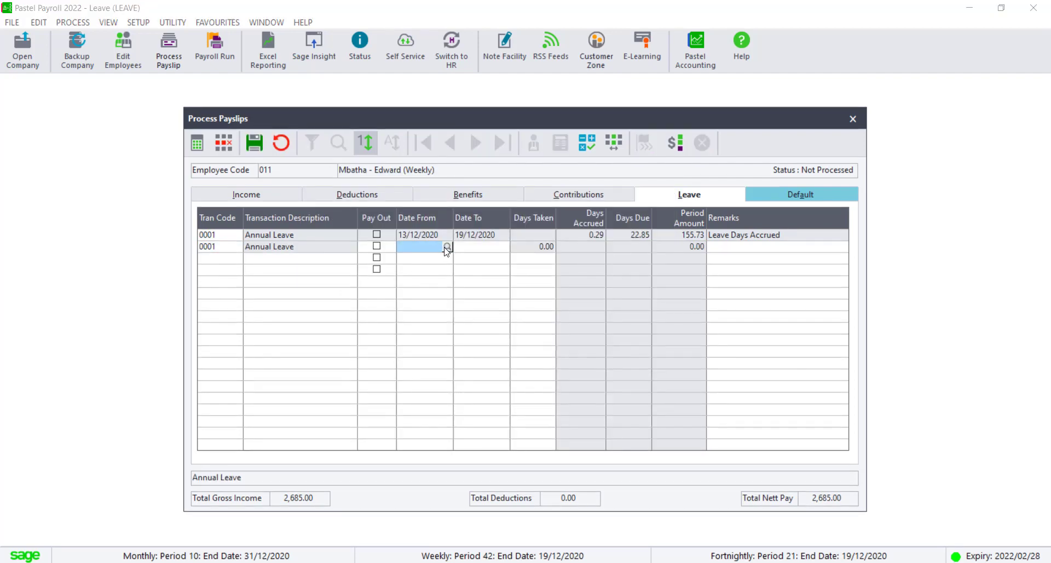
click(447, 247)
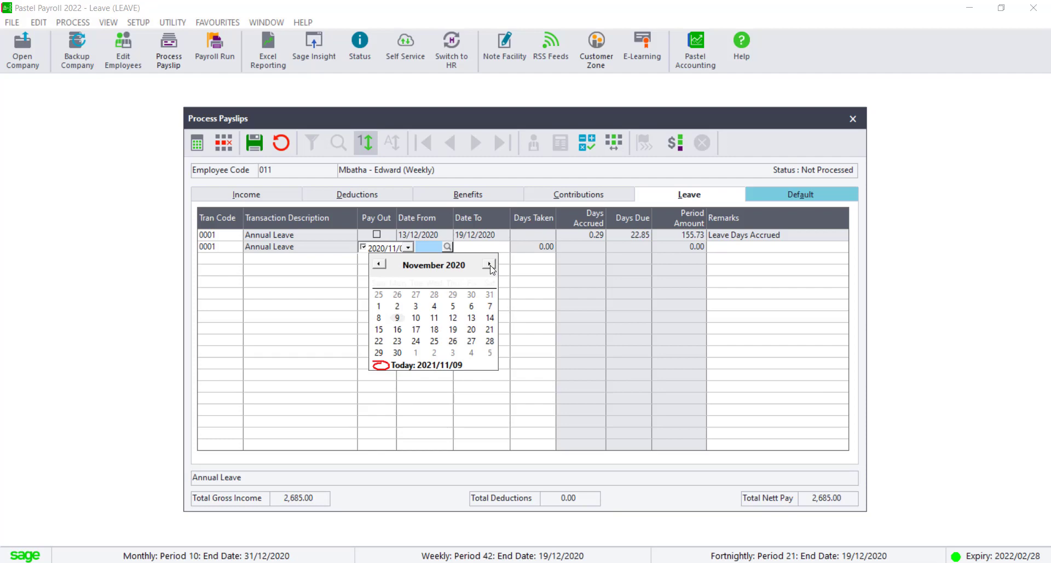
click(488, 265)
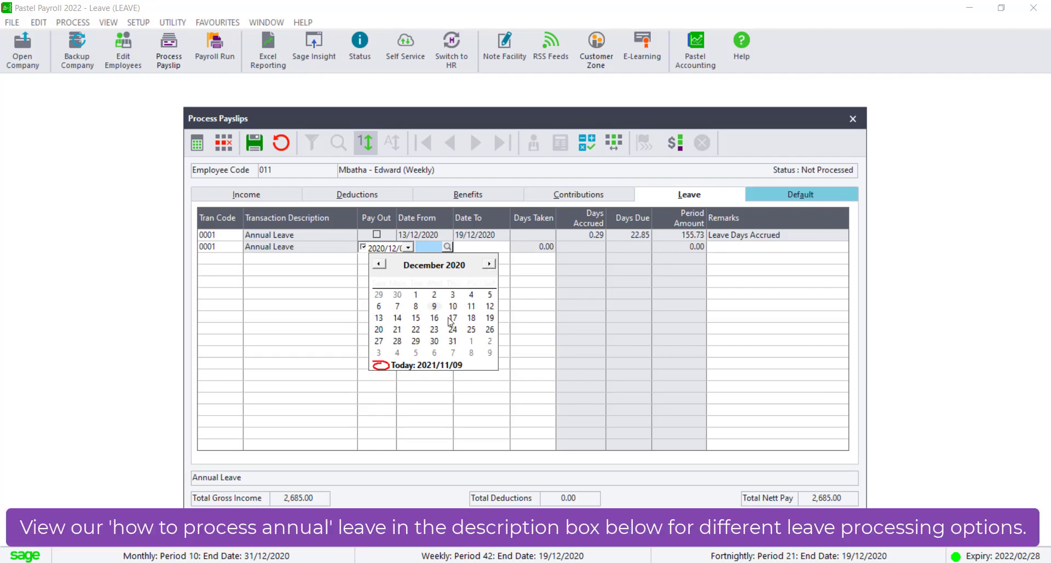
click(434, 317)
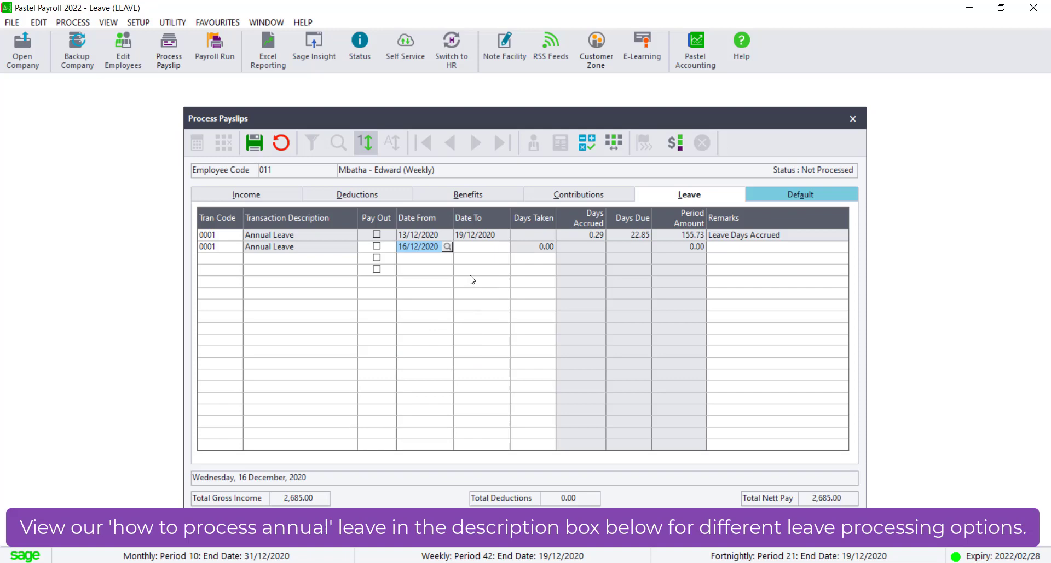
click(481, 245)
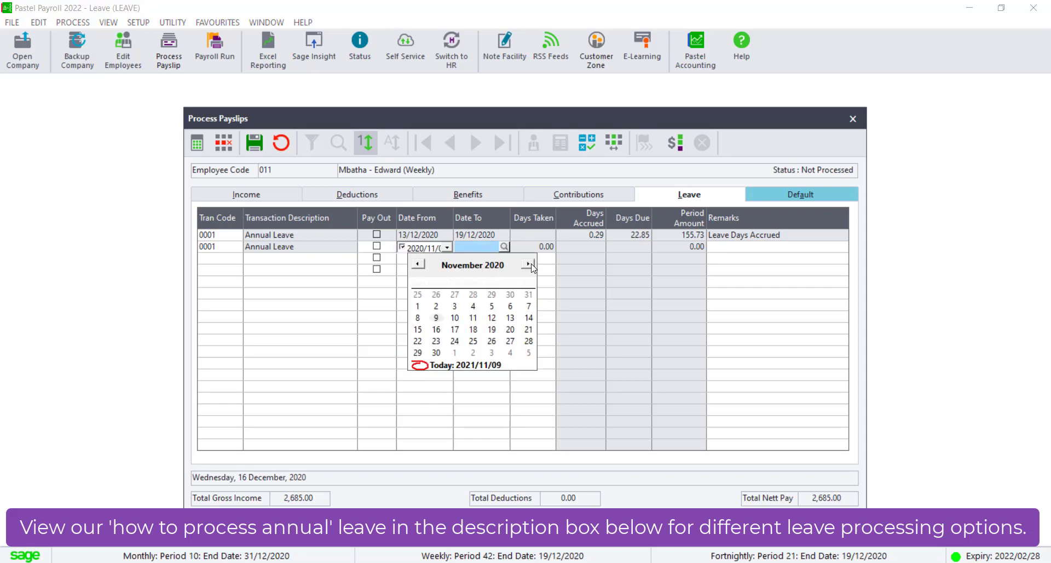
click(526, 264)
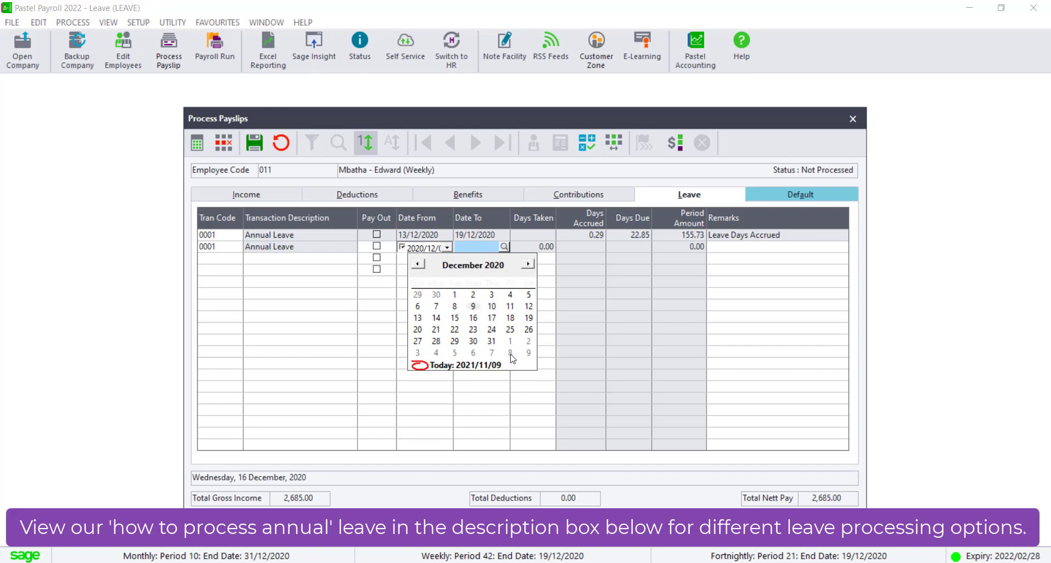
click(509, 353)
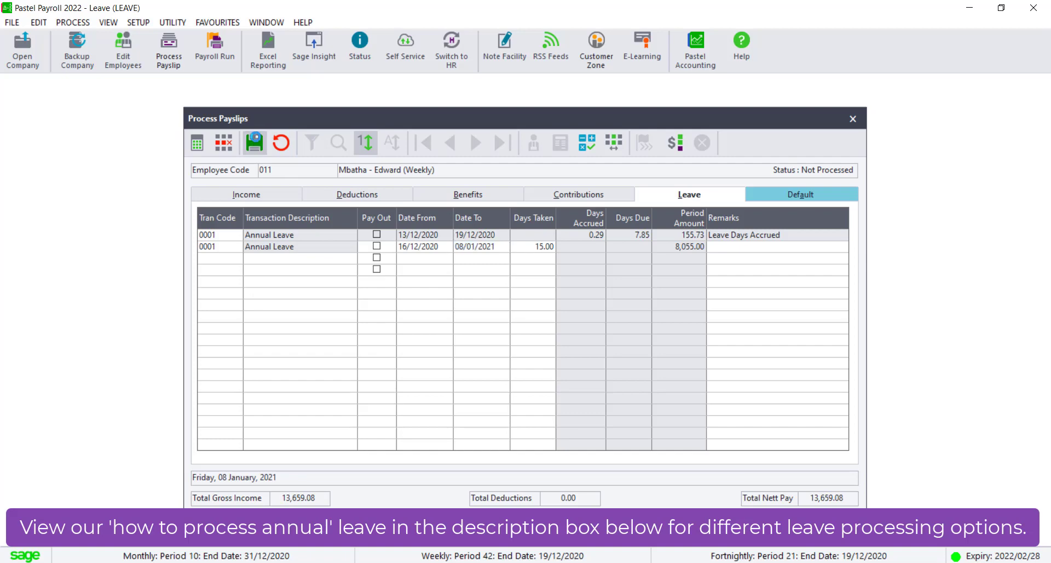
Save the Annual Leave entry and return to the Income transactions
click(218, 234)
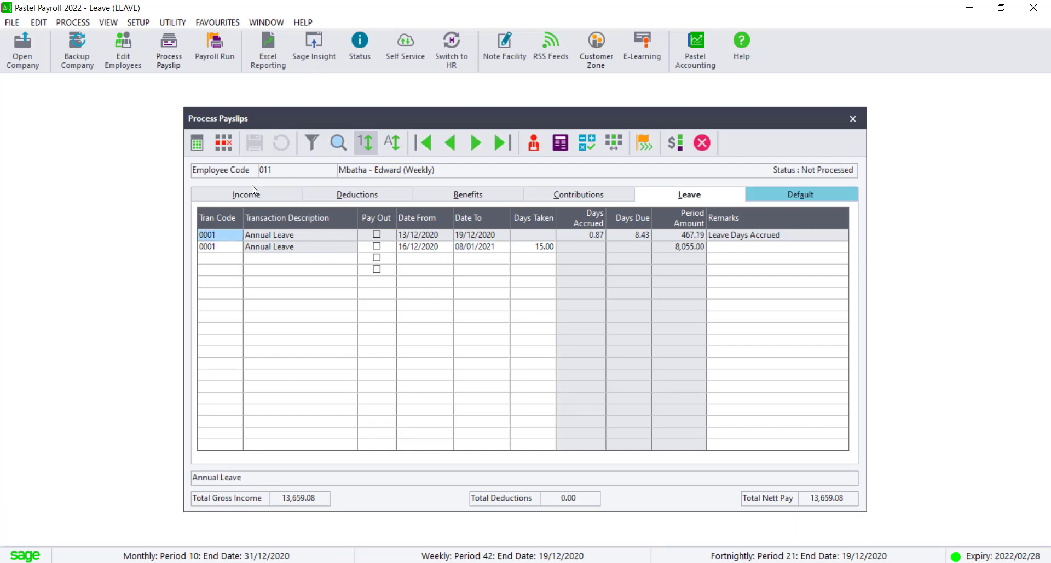
click(245, 194)
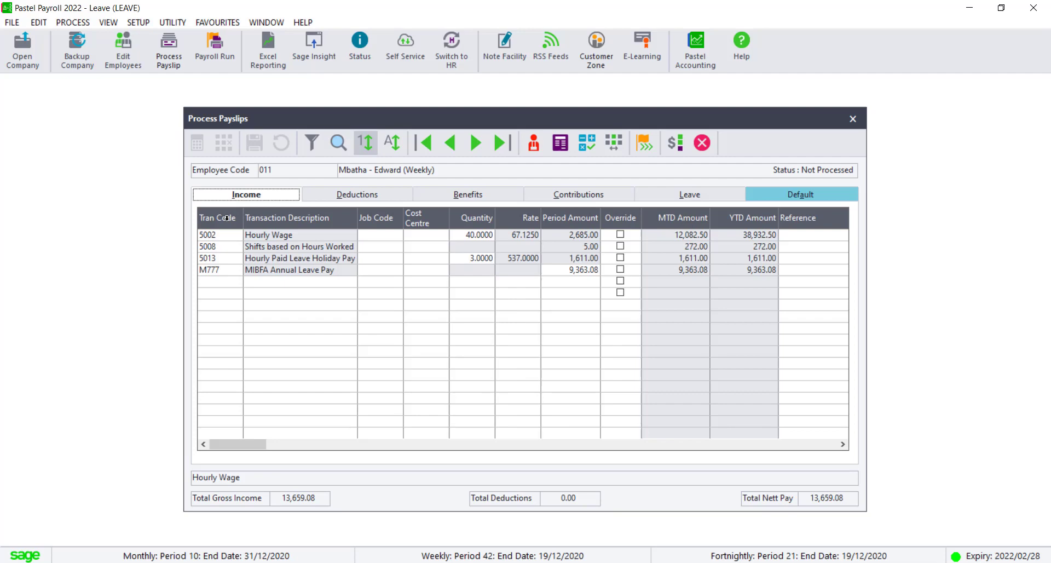
mouse_move(224, 280)
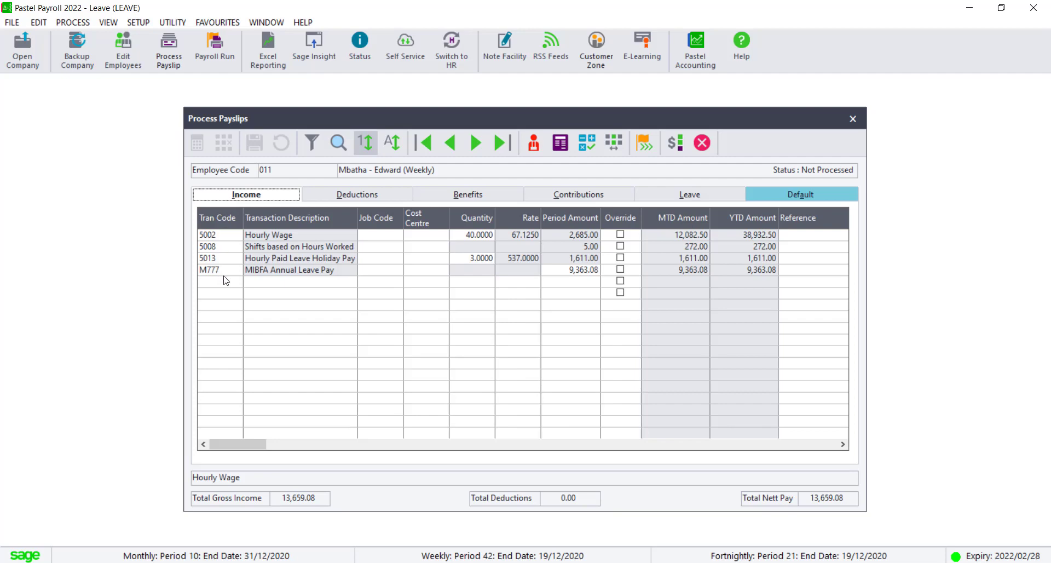
mouse_move(584, 282)
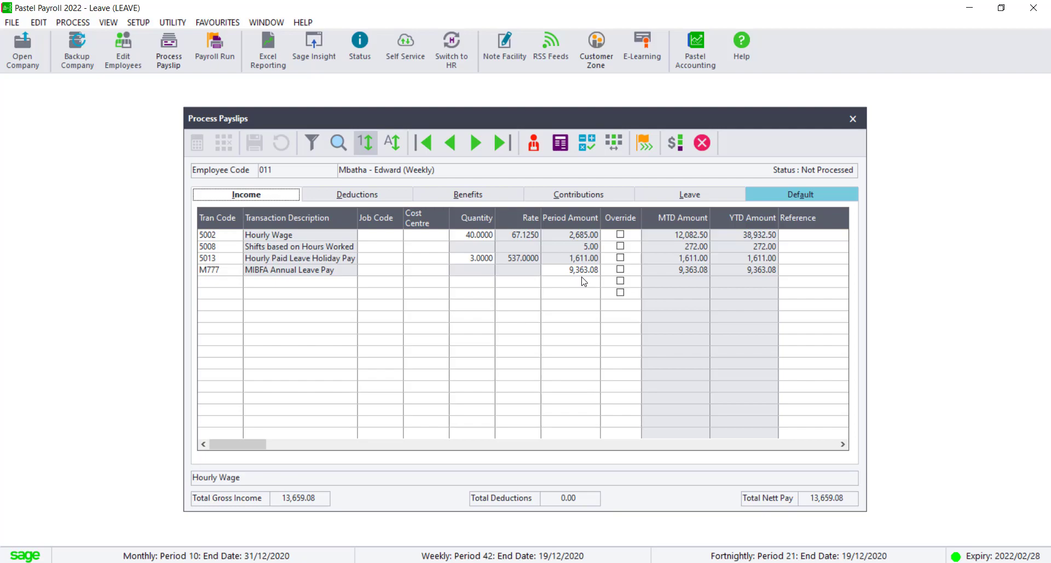
mouse_move(576, 269)
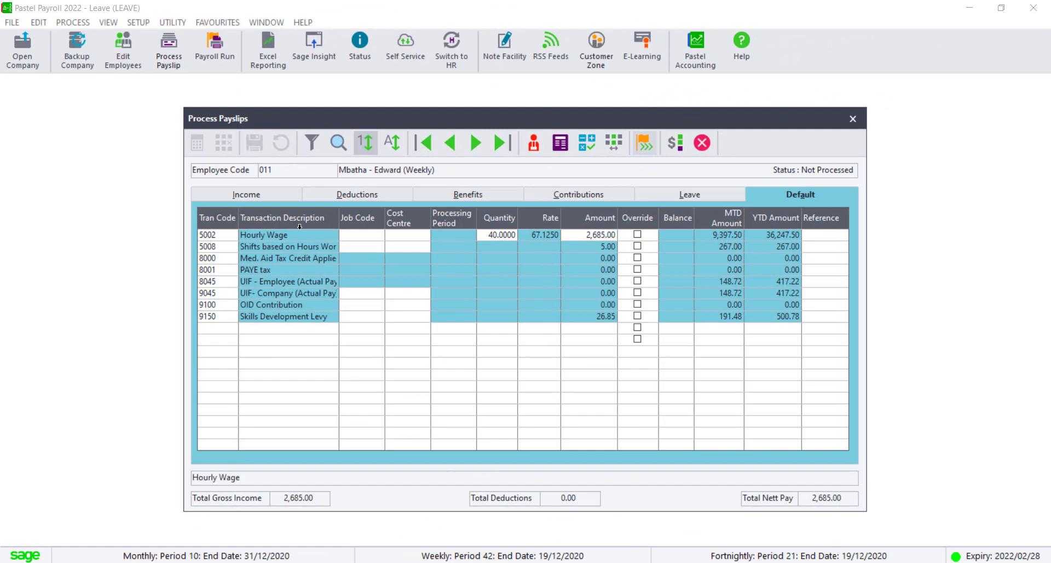
Add a new income line with transaction code M007 Leave Pay - MIBFA
click(245, 194)
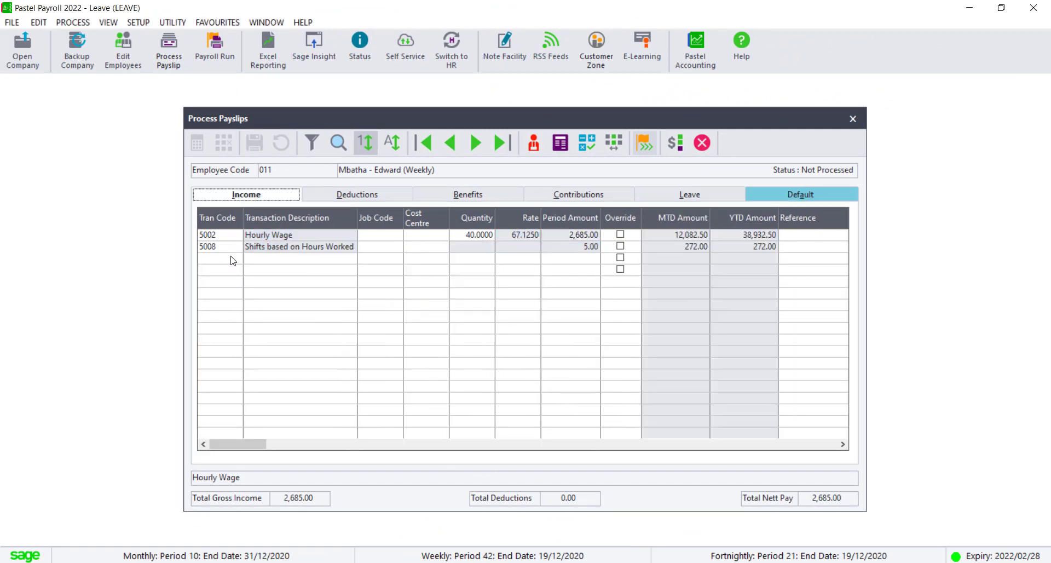
click(218, 257)
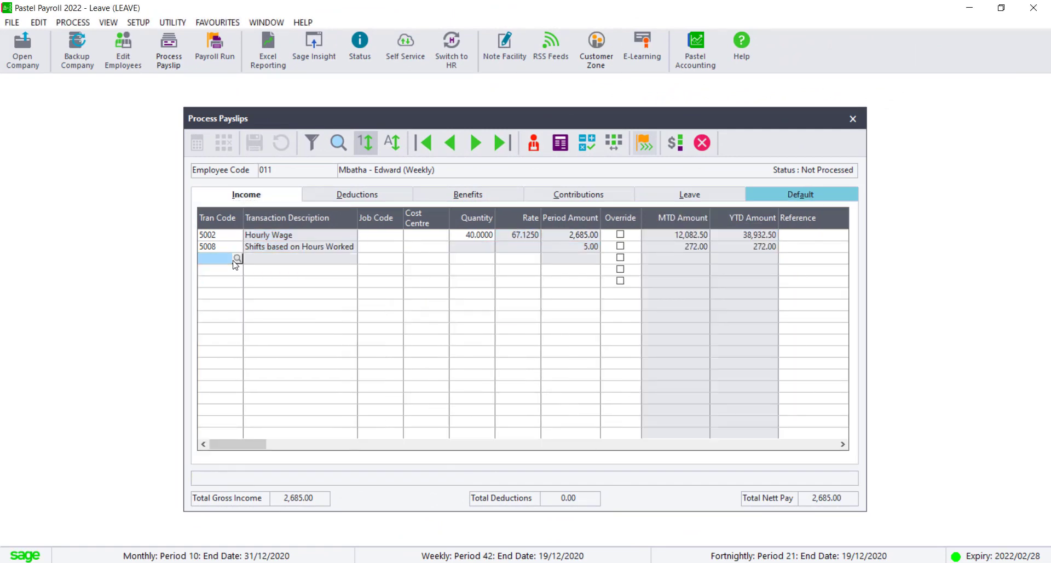
text(M007)
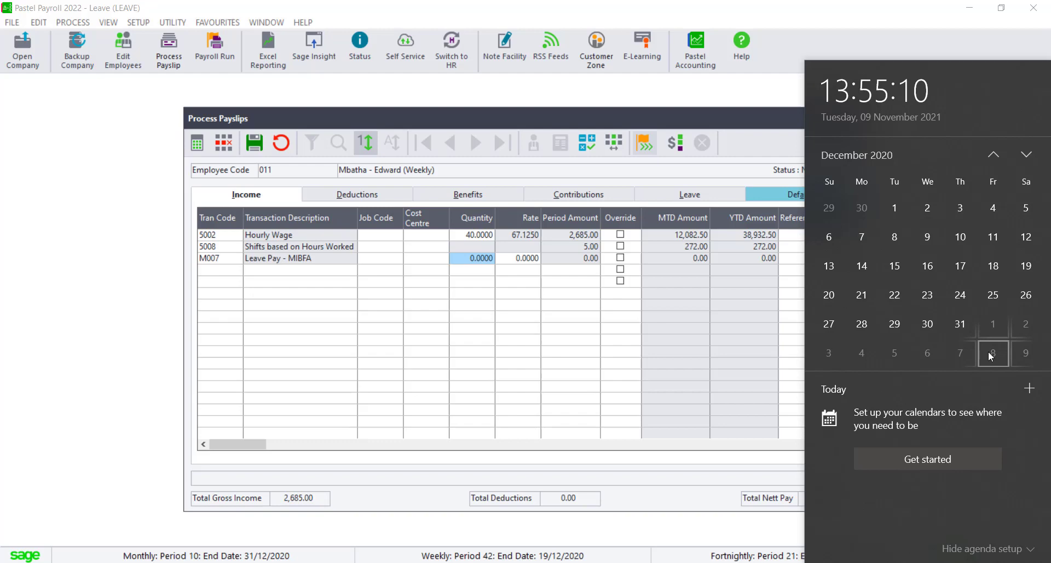
mouse_move(926, 266)
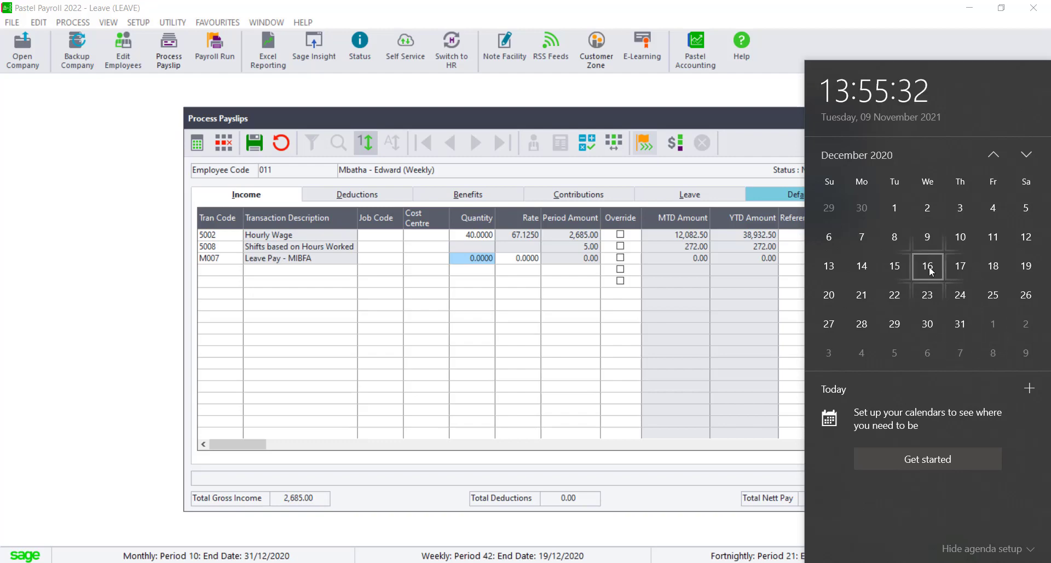
mouse_move(960, 295)
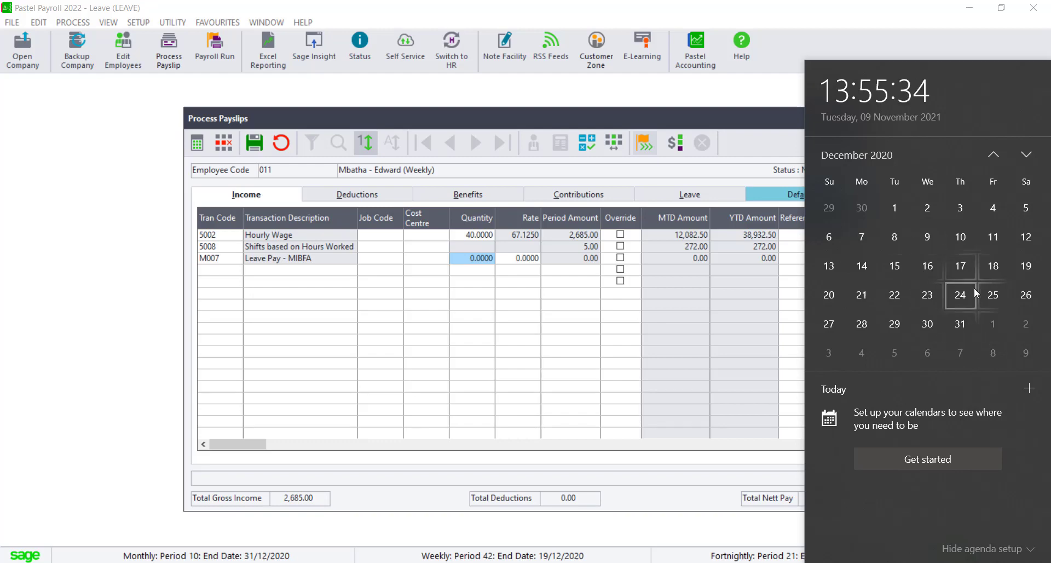
mouse_move(992, 294)
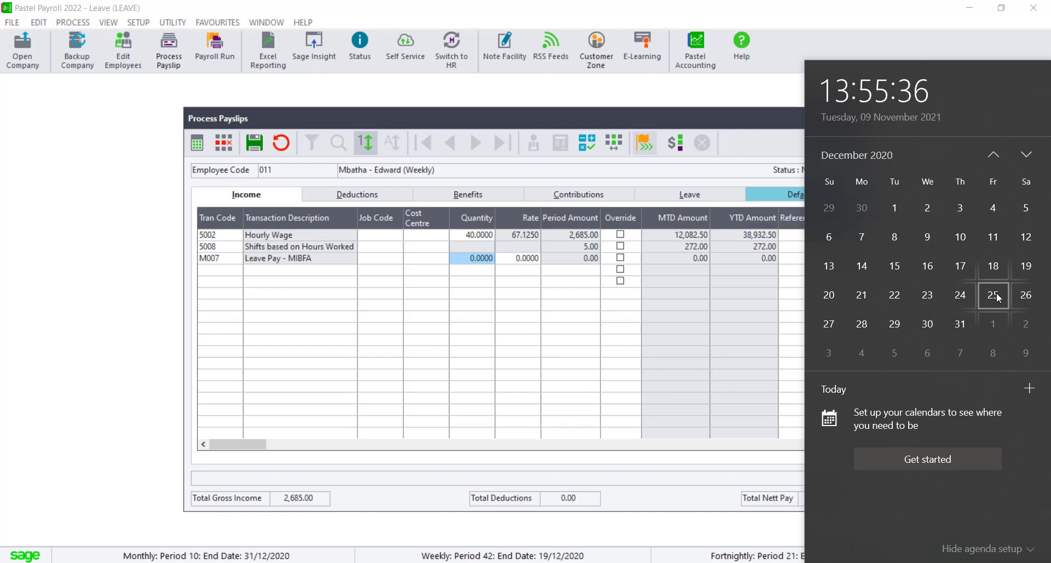
mouse_move(992, 324)
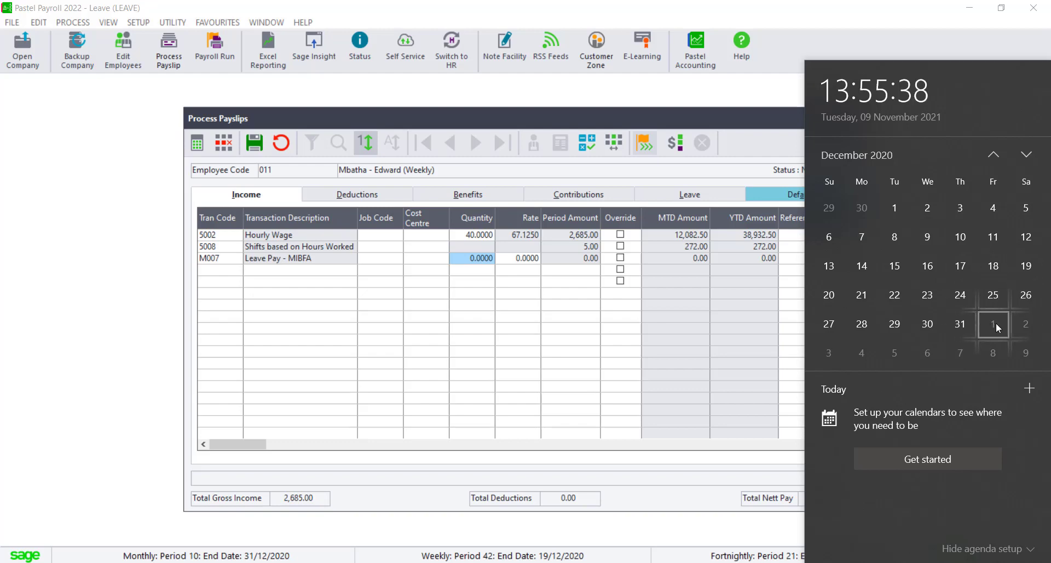
mouse_move(959, 266)
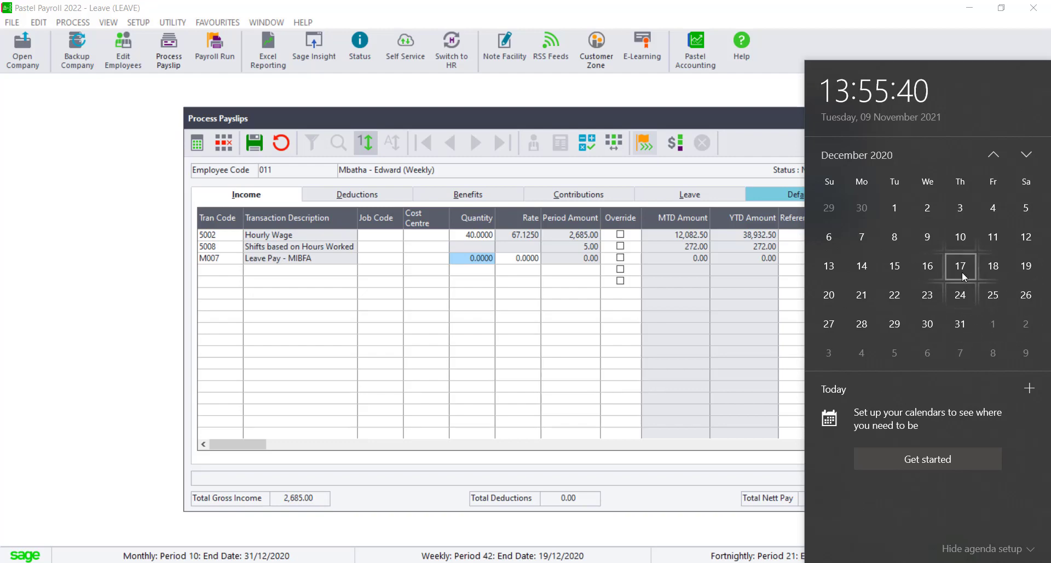
mouse_move(867, 293)
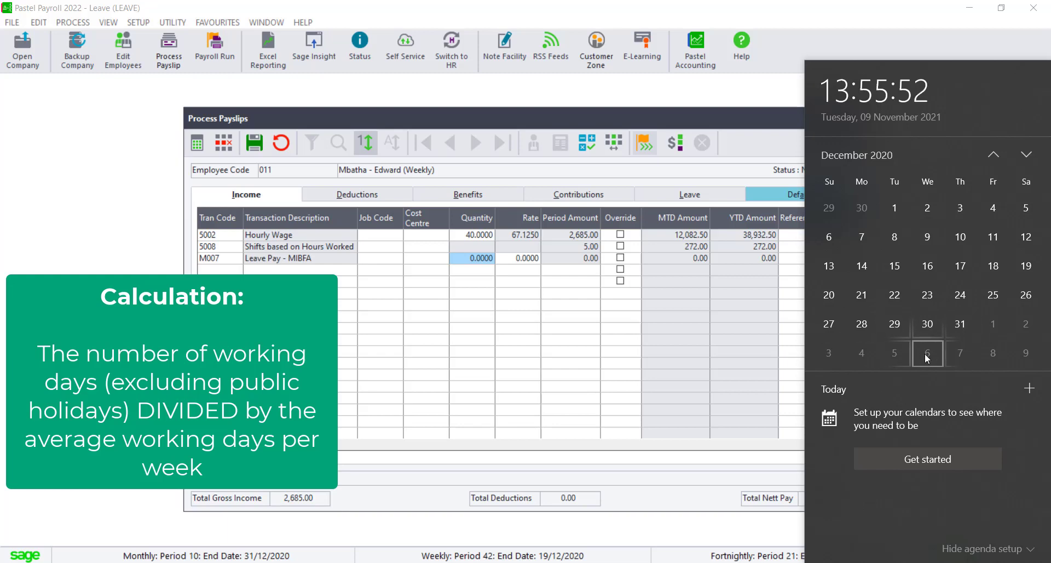
mouse_move(992, 353)
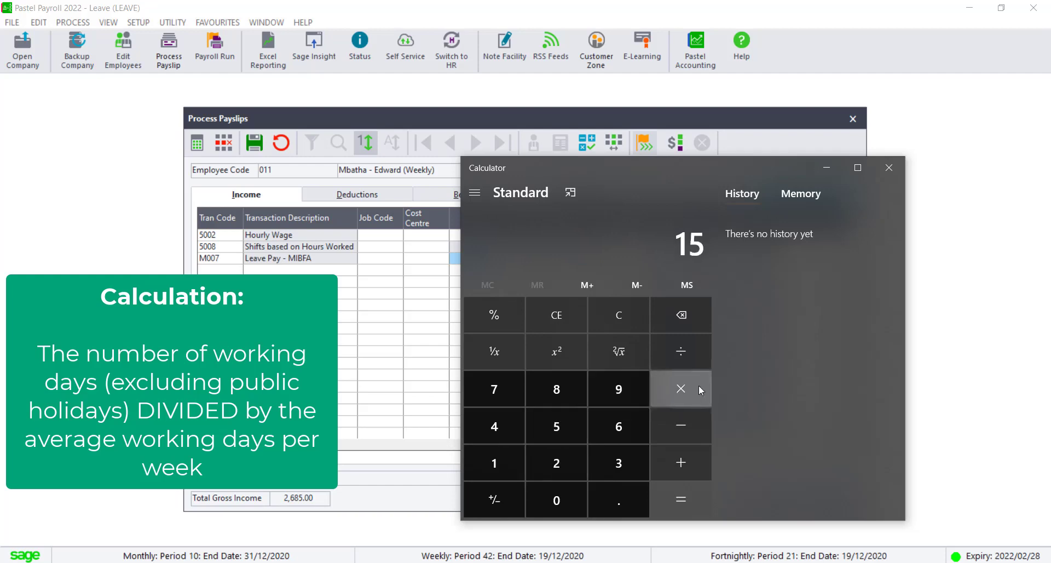
Start dividing the 15 leave days in Calculator
click(680, 351)
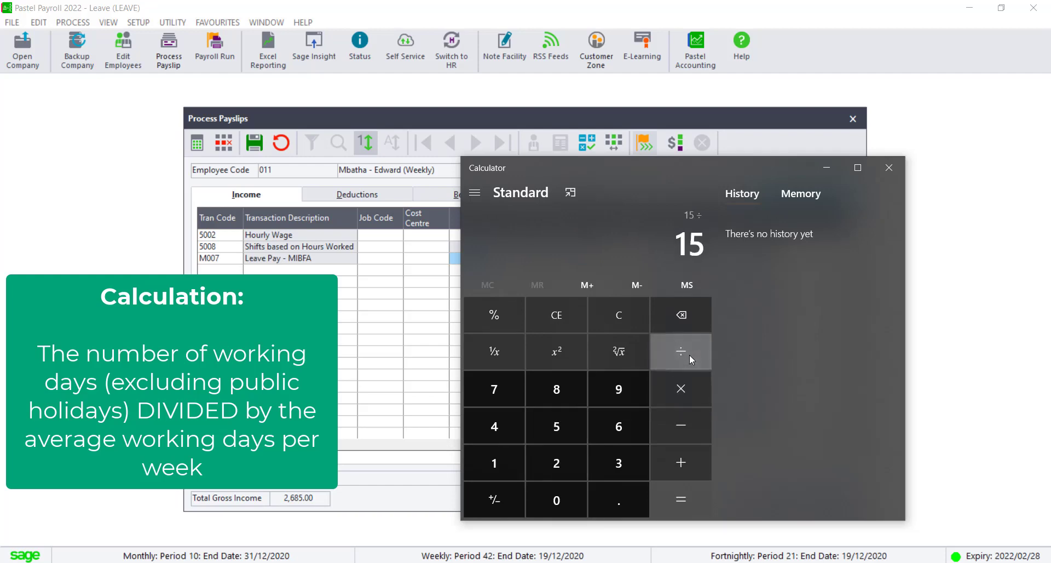
mouse_move(556, 425)
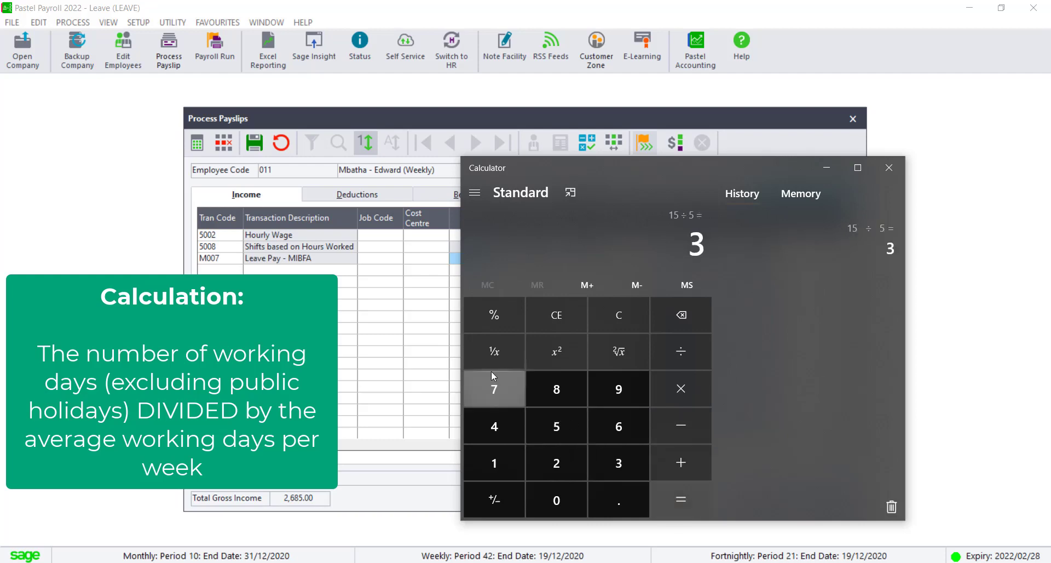
mouse_move(680, 223)
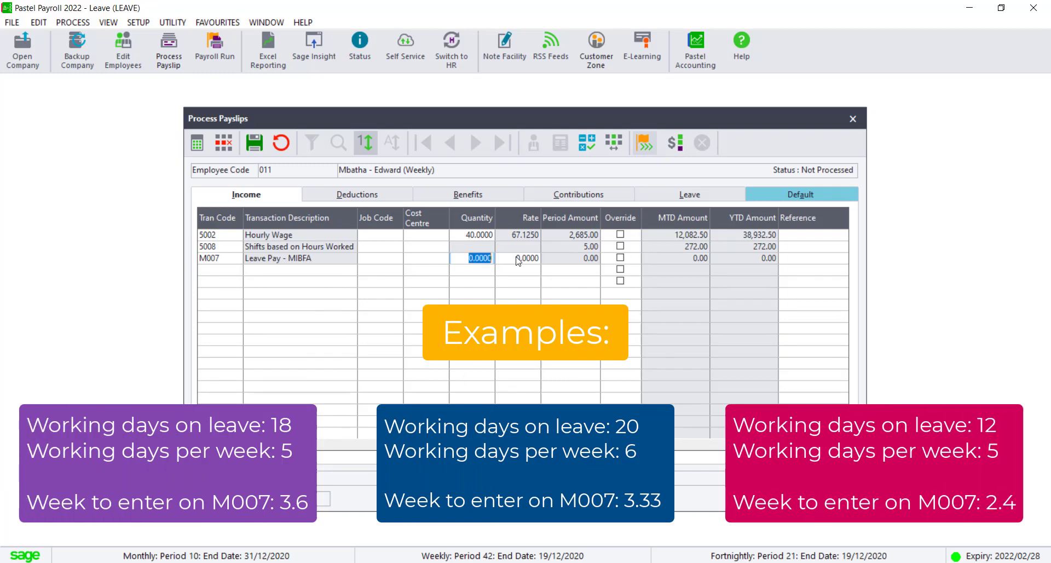
Enter a quantity of 3 weeks on the M007 Leave Pay line and save
text(3.0000)
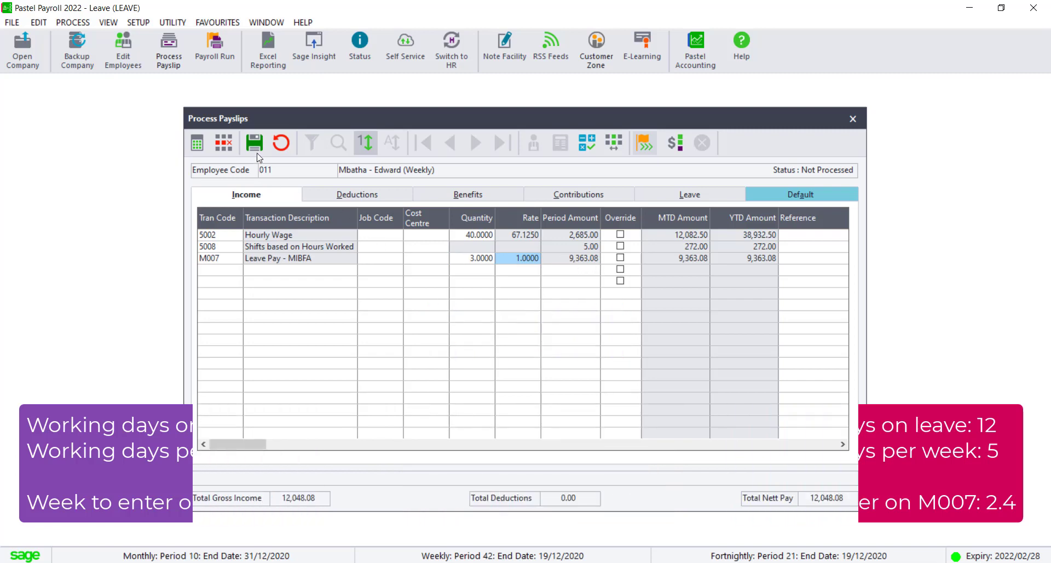
click(218, 269)
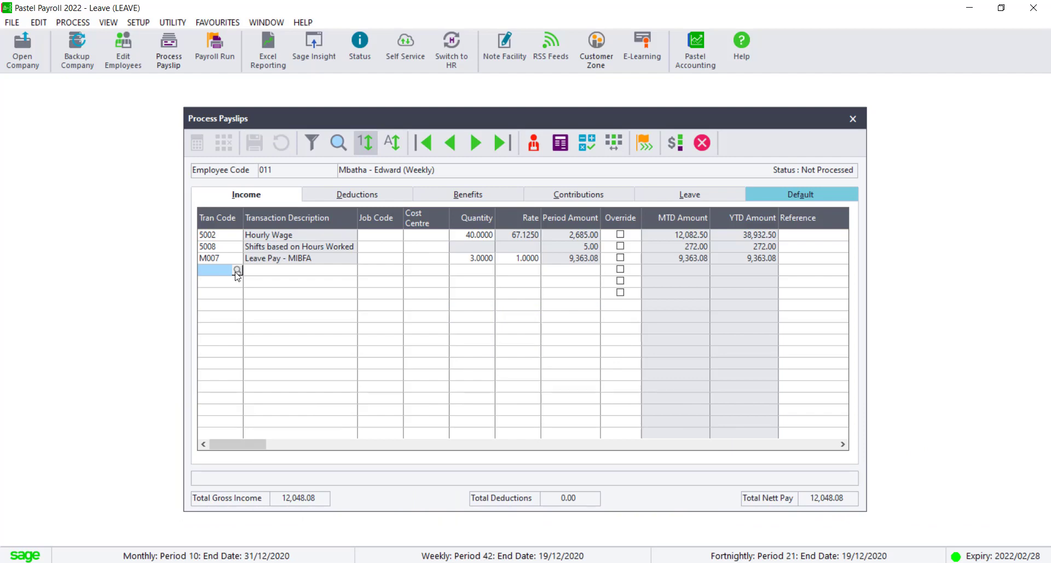
Add a 5013 Holiday Pay line with Override ticked, then compute 3 × 537
click(236, 269)
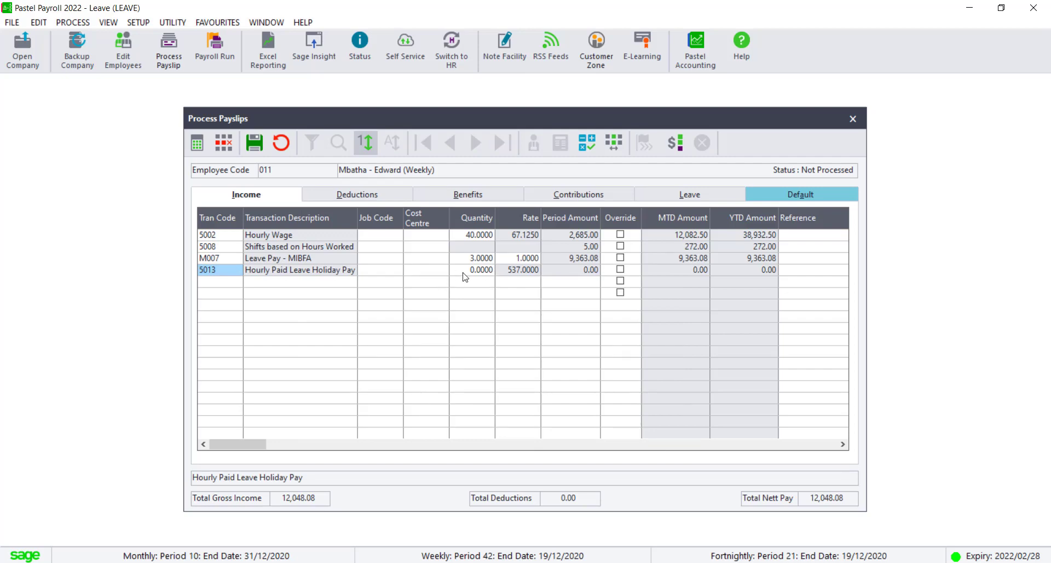
click(619, 269)
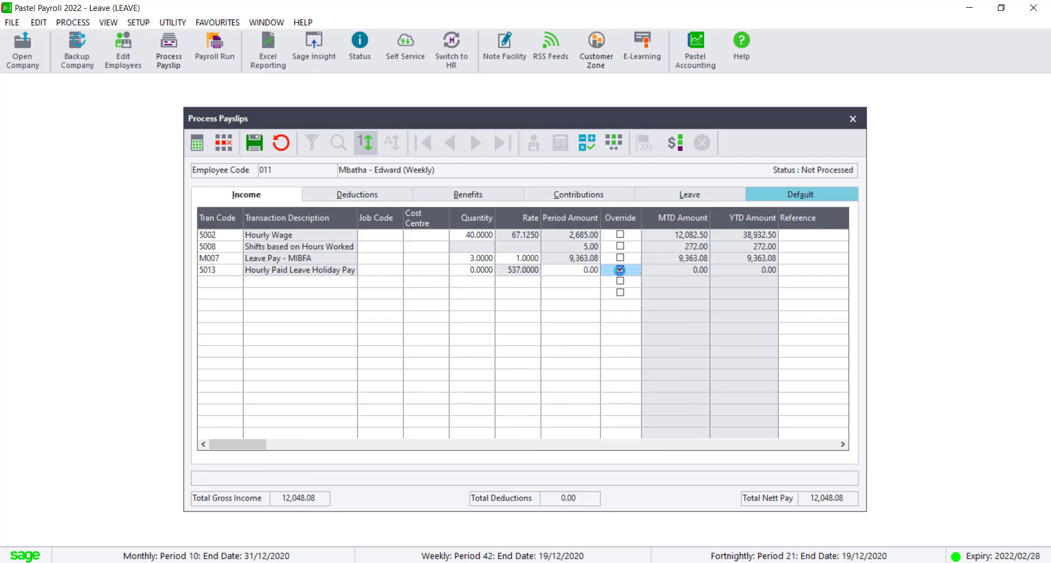
click(479, 270)
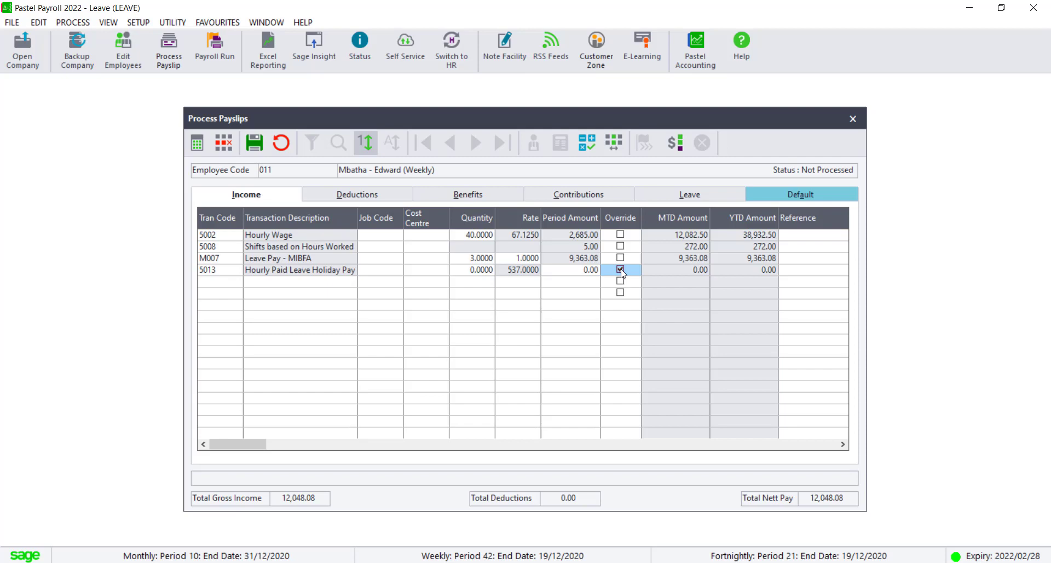
mouse_move(589, 275)
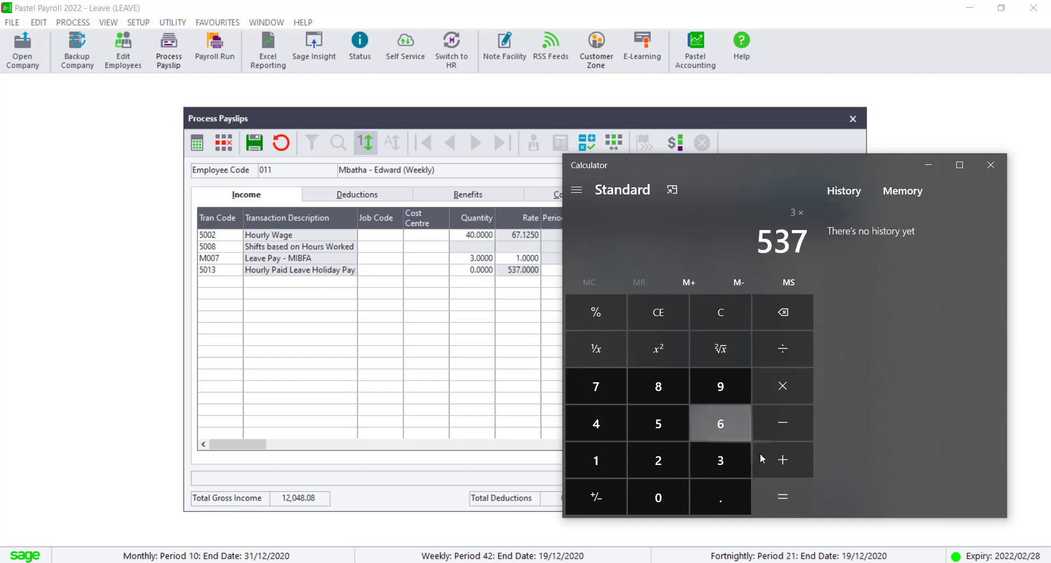
click(990, 165)
text(1)
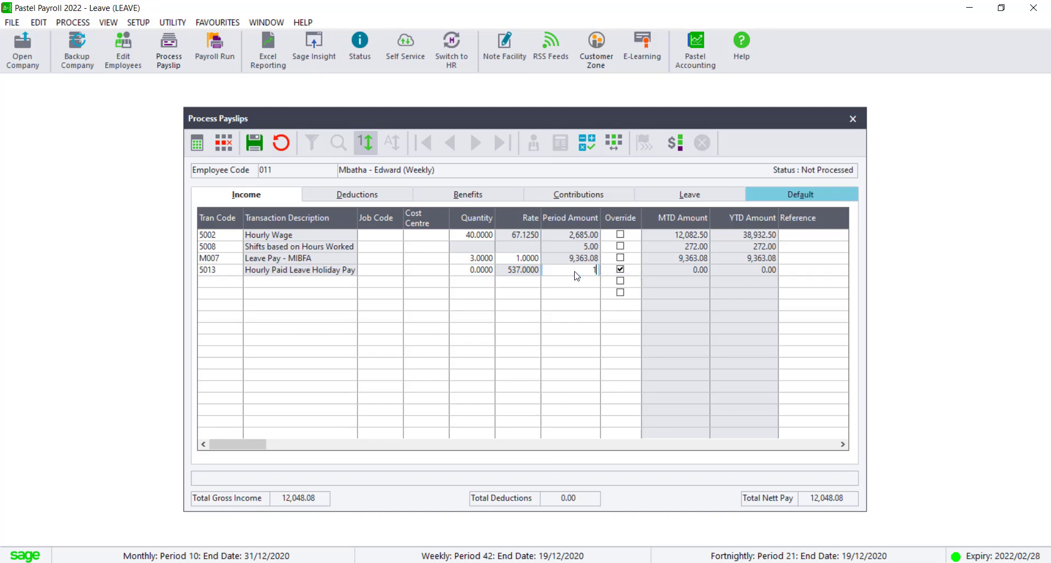
Enter 1,611.00 as the 5013 holiday pay amount and save the payslip
text(611.00)
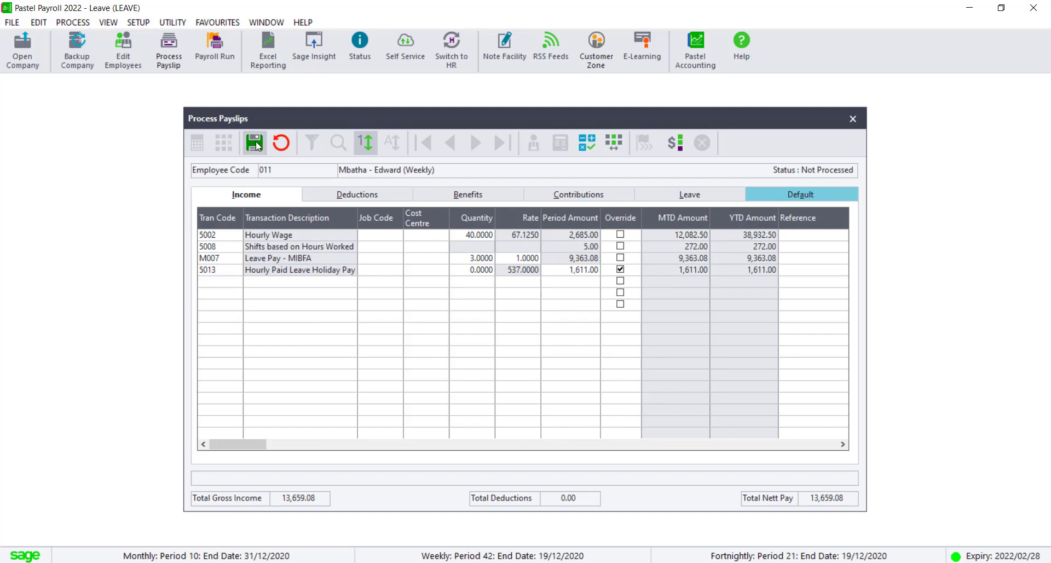
click(254, 142)
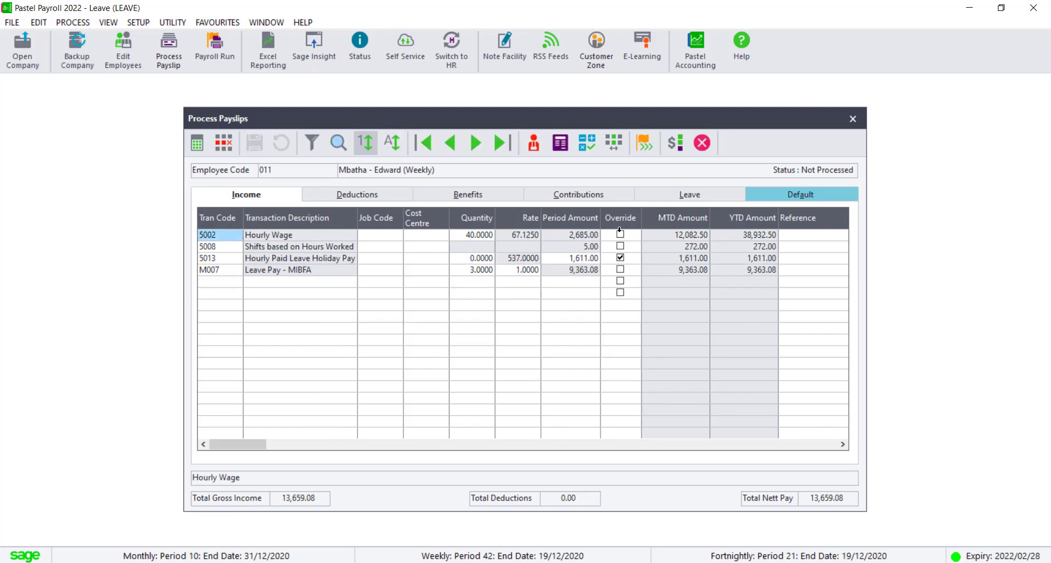